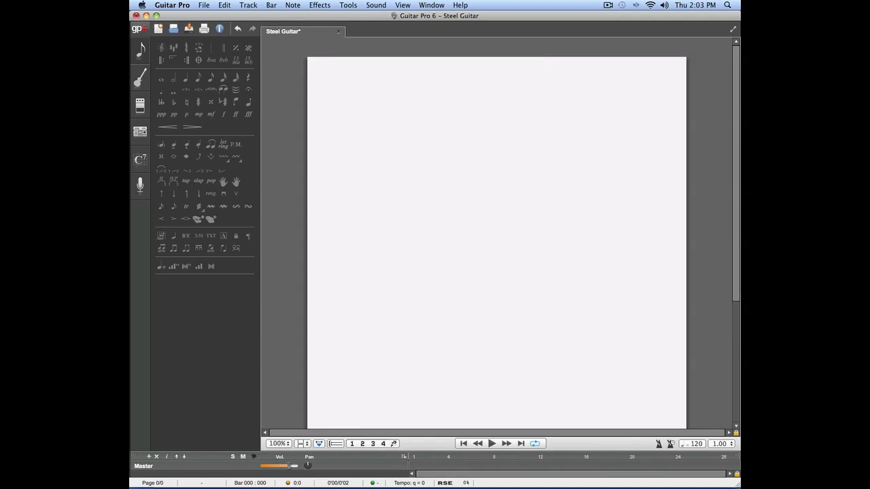
# Add a Drums and Percussion > Drumkit track to the score.
pyautogui.click(248, 6)
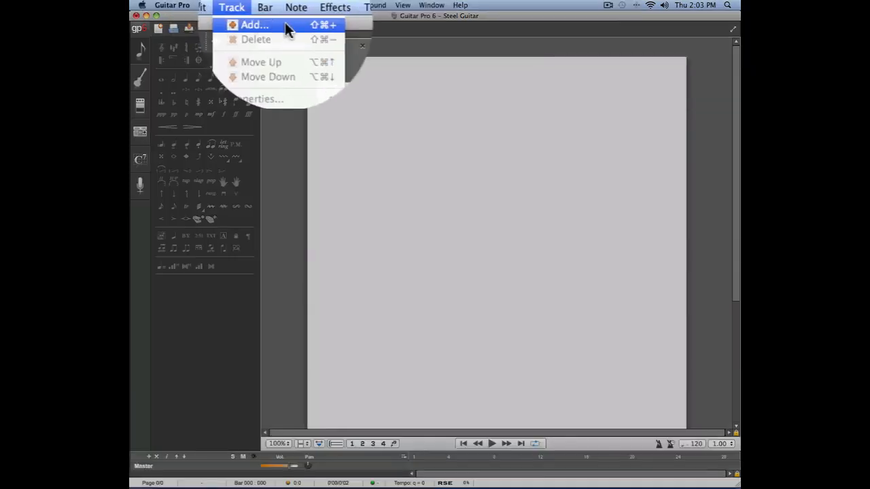
pyautogui.click(253, 25)
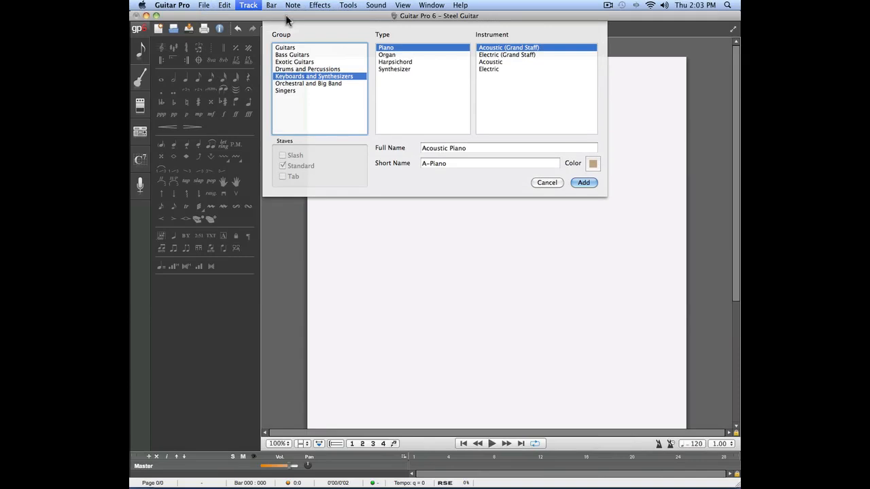
pyautogui.moveTo(158, 460)
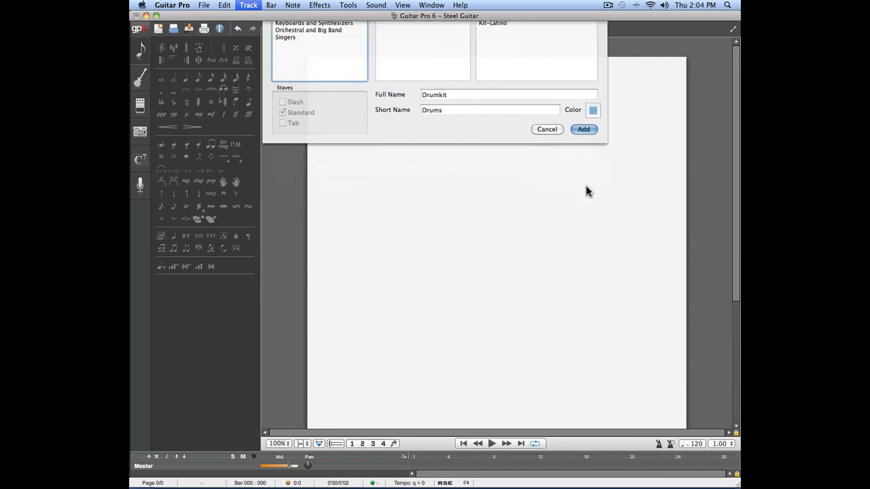
pyautogui.click(583, 129)
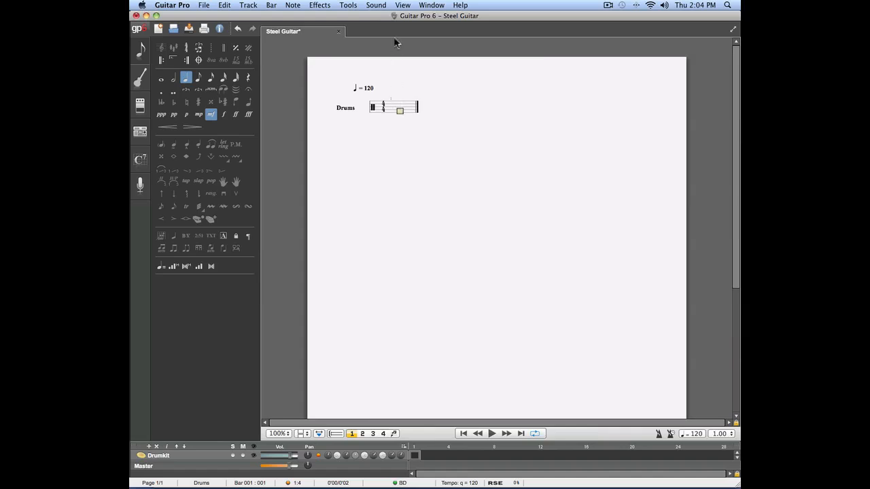
# Show the drum kit view and enter a Snare (hit) on the first beat.
pyautogui.click(403, 5)
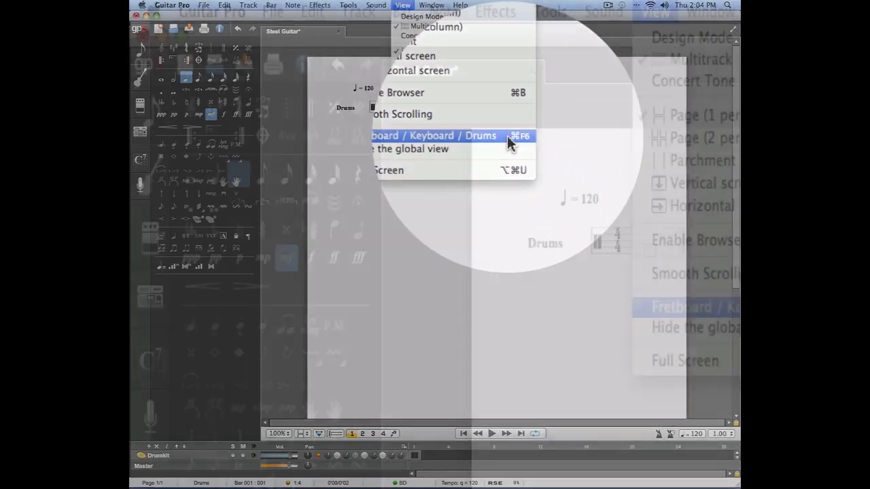
pyautogui.click(430, 136)
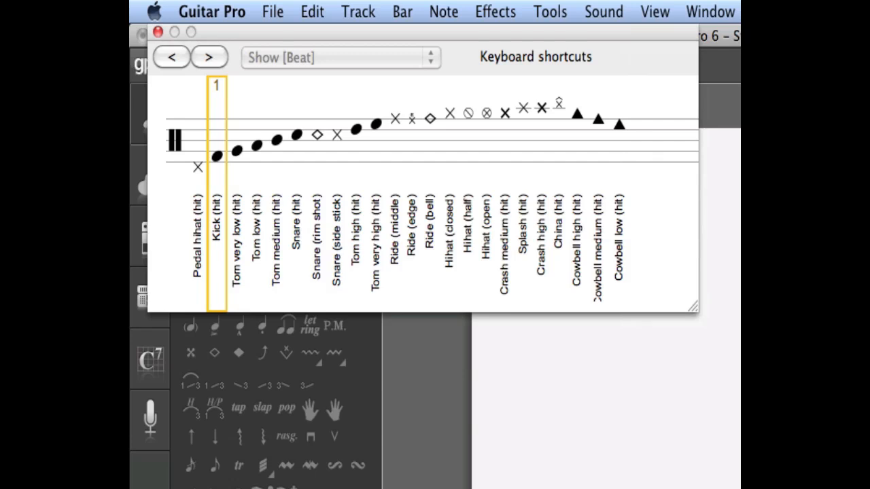
pyautogui.moveTo(734, 339)
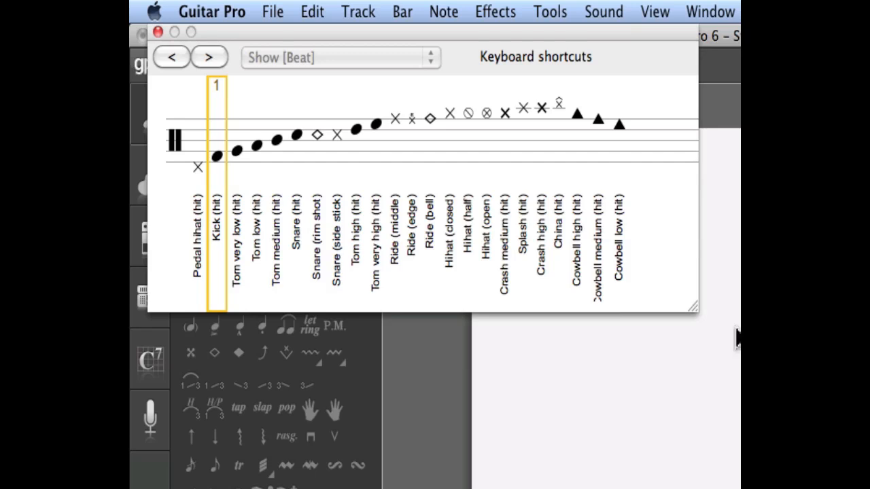
pyautogui.click(335, 133)
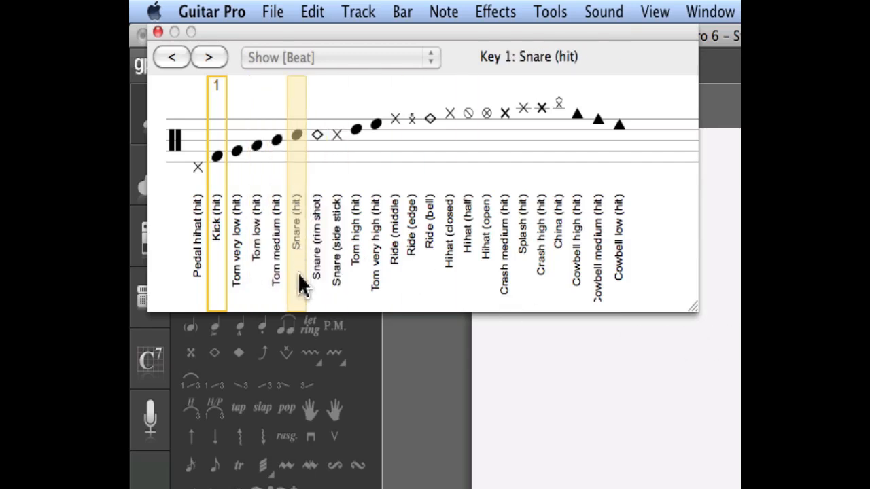
pyautogui.moveTo(302, 297)
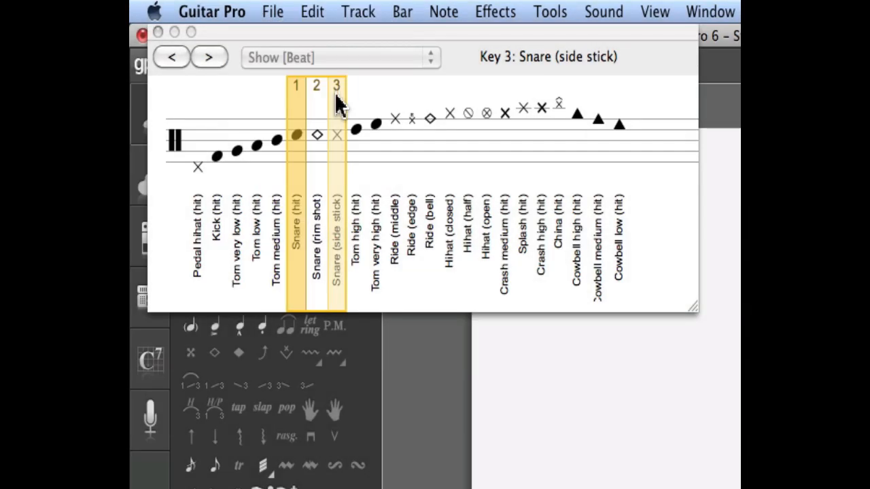
pyautogui.moveTo(337, 292)
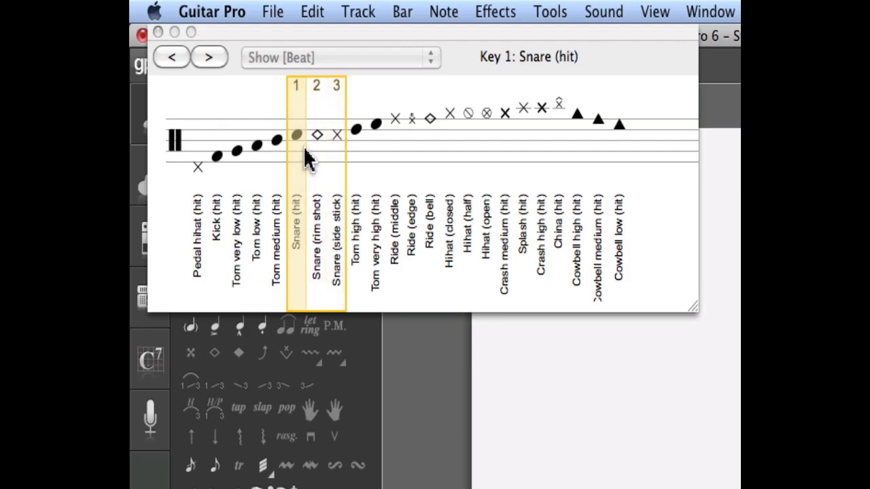
pyautogui.moveTo(305, 150)
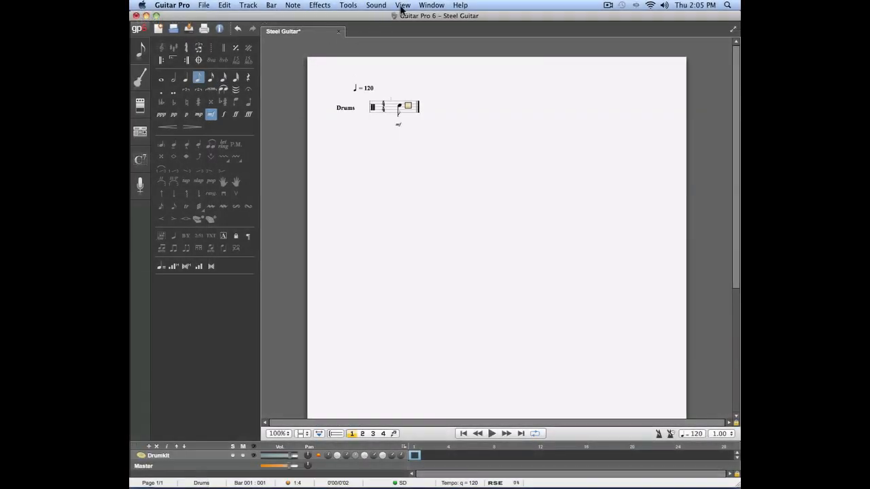
pyautogui.click(402, 5)
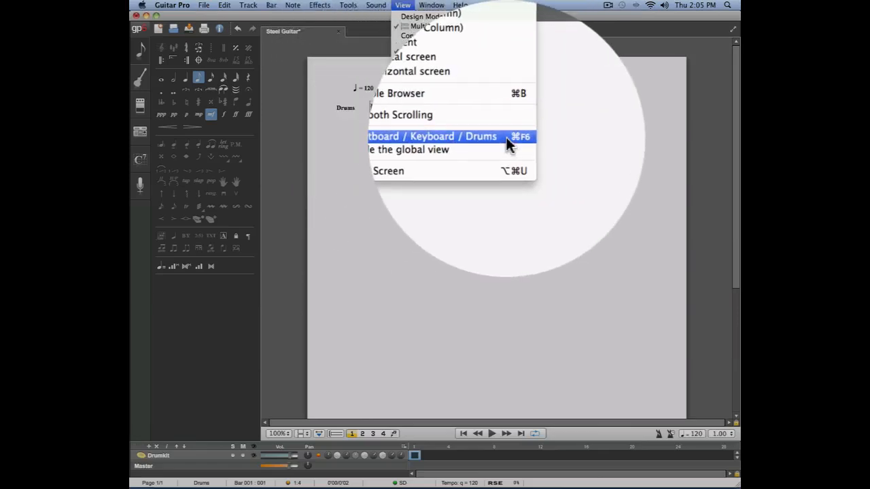
pyautogui.click(431, 136)
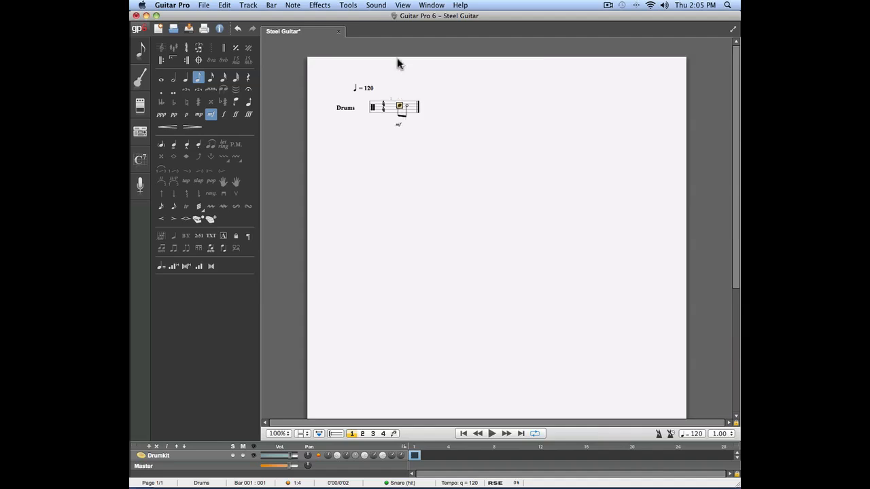
# Show the drum kit view and add a Kick (hit) to the current snare beat.
pyautogui.click(402, 6)
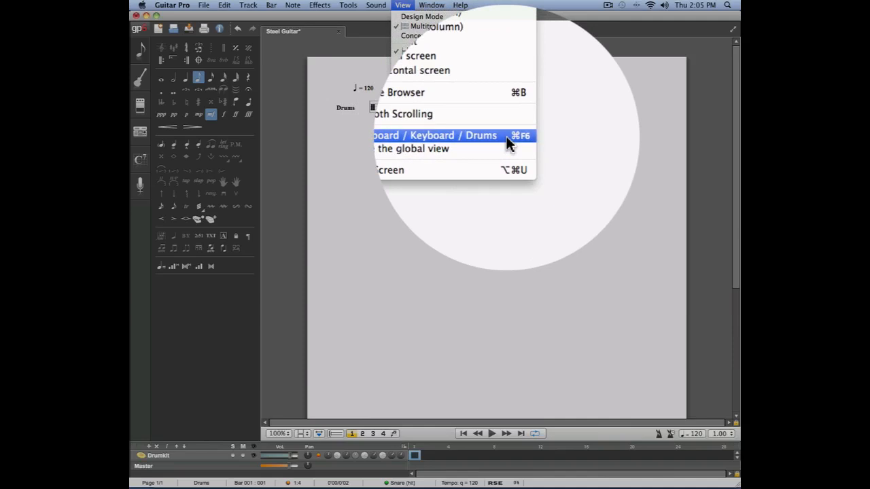
pyautogui.click(435, 136)
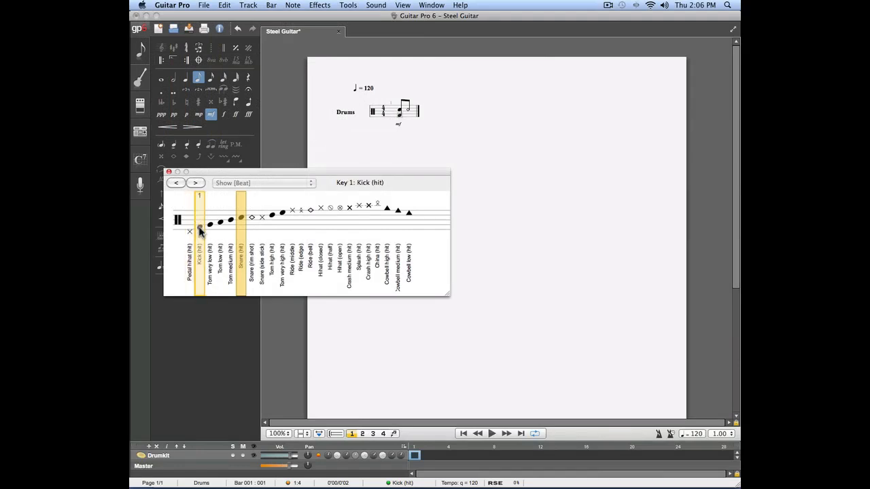
pyautogui.click(177, 182)
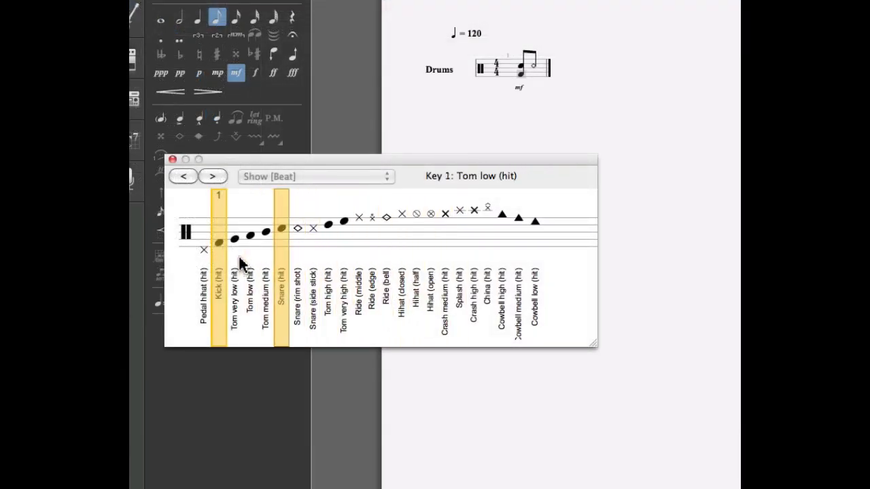
pyautogui.click(218, 204)
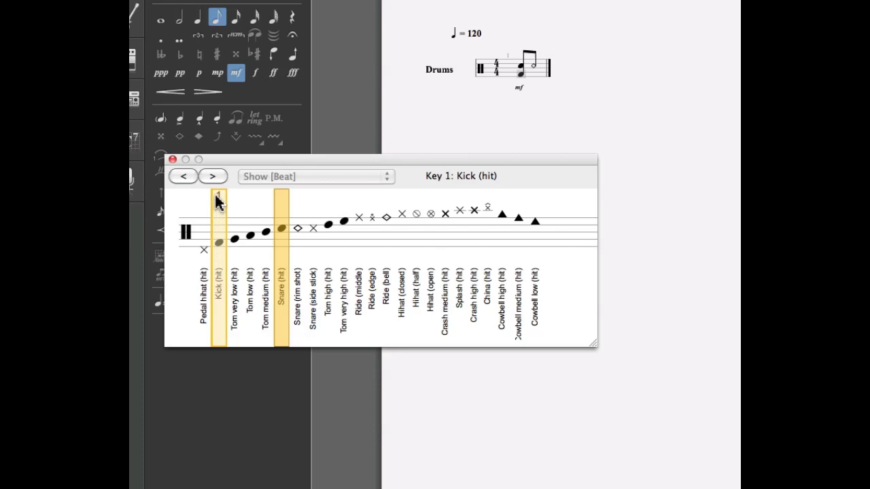
# Step through the beats to check the kick-and-snare beat, then close the drum kit view.
pyautogui.click(213, 177)
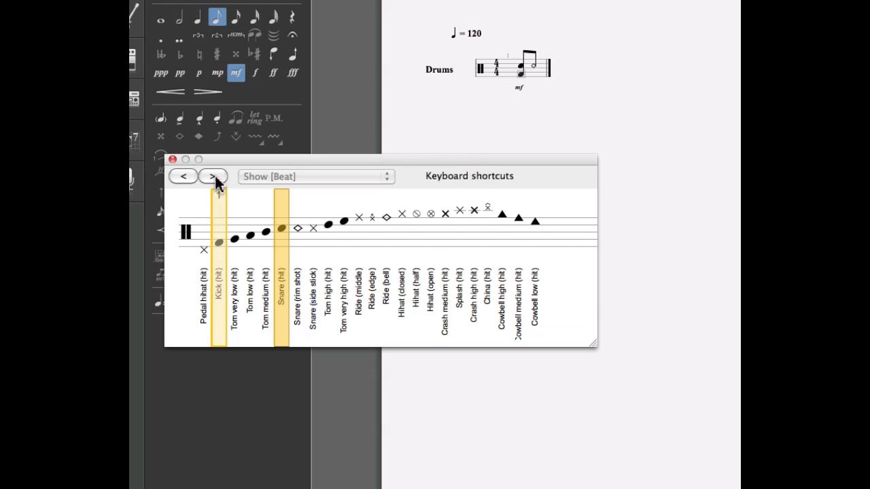
pyautogui.click(212, 177)
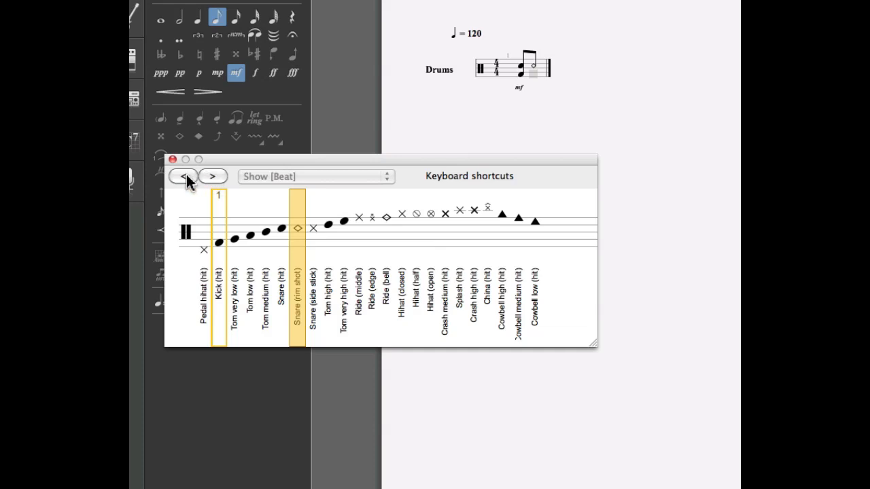
pyautogui.click(212, 176)
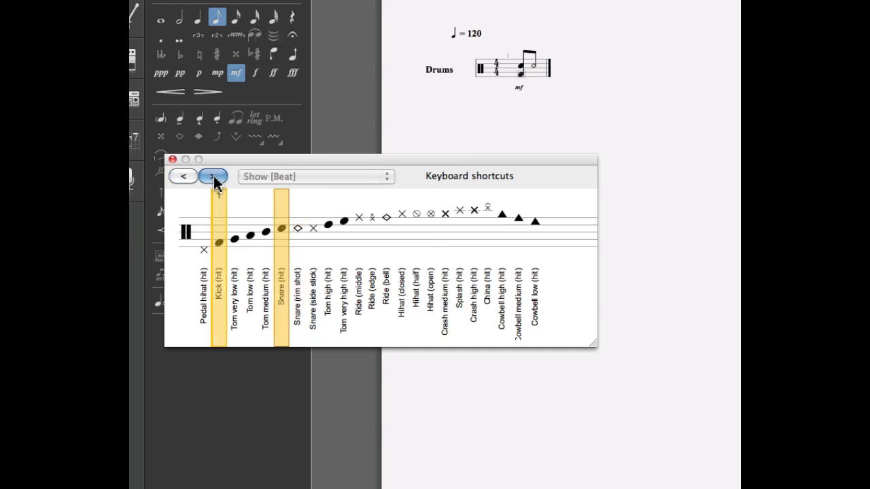
pyautogui.click(212, 176)
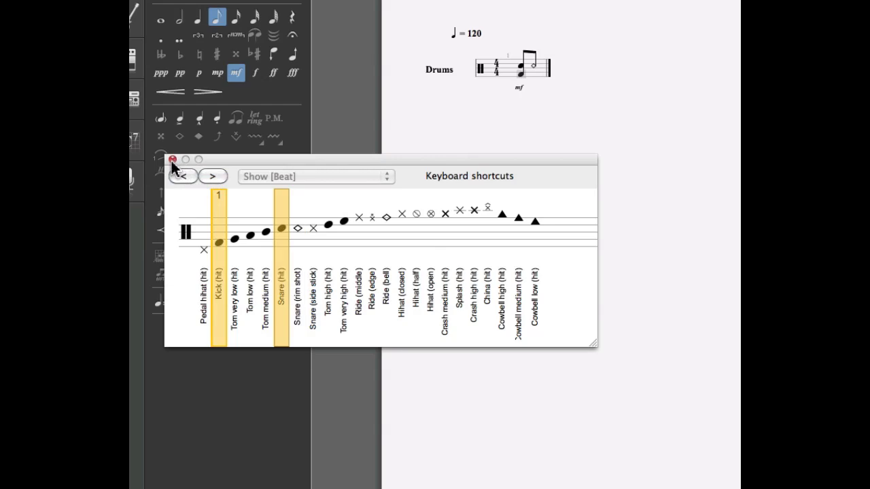
pyautogui.click(175, 159)
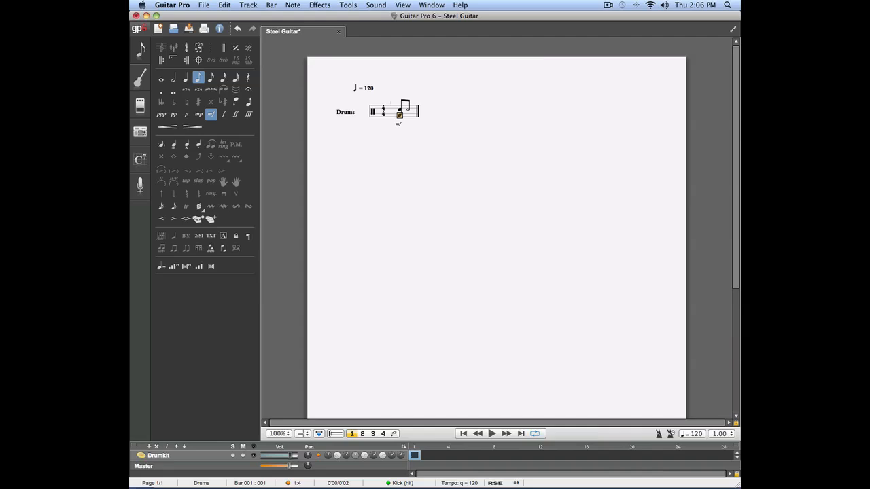
# Set MIDI Capture to the Midi Guitar input type with a 57 ms delay.
pyautogui.click(375, 5)
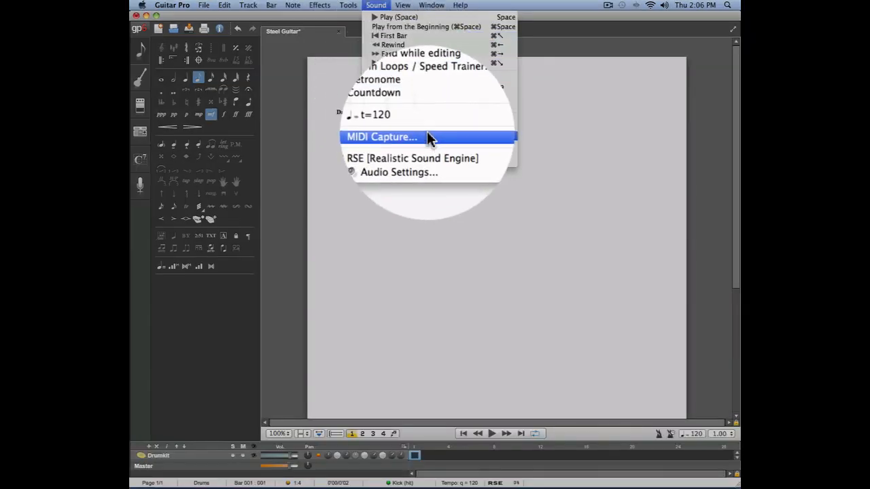
pyautogui.click(381, 136)
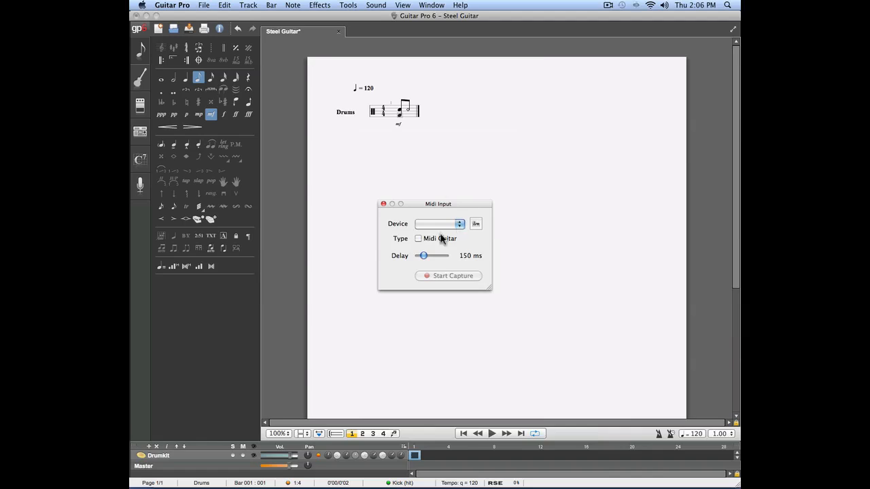
pyautogui.click(419, 239)
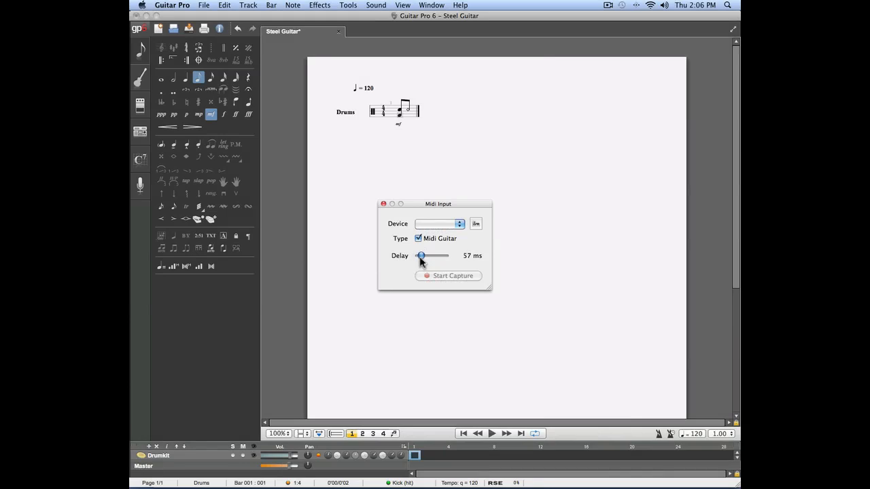
pyautogui.moveTo(397, 248)
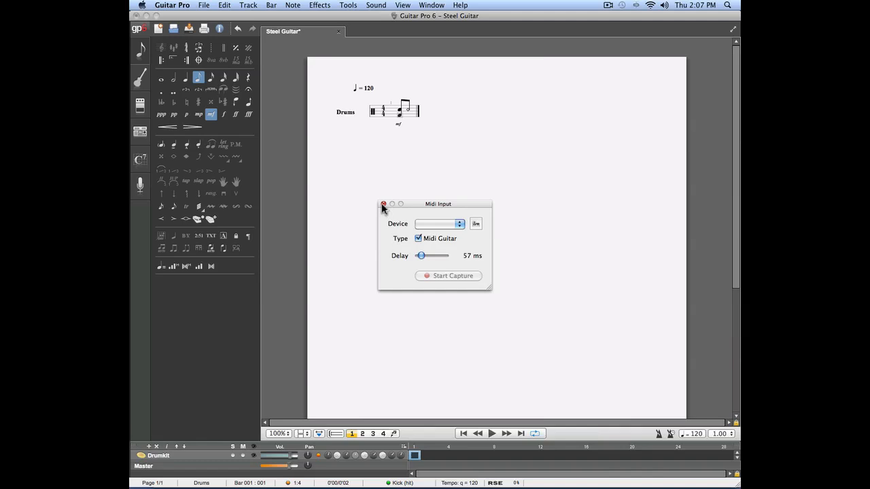
pyautogui.click(383, 204)
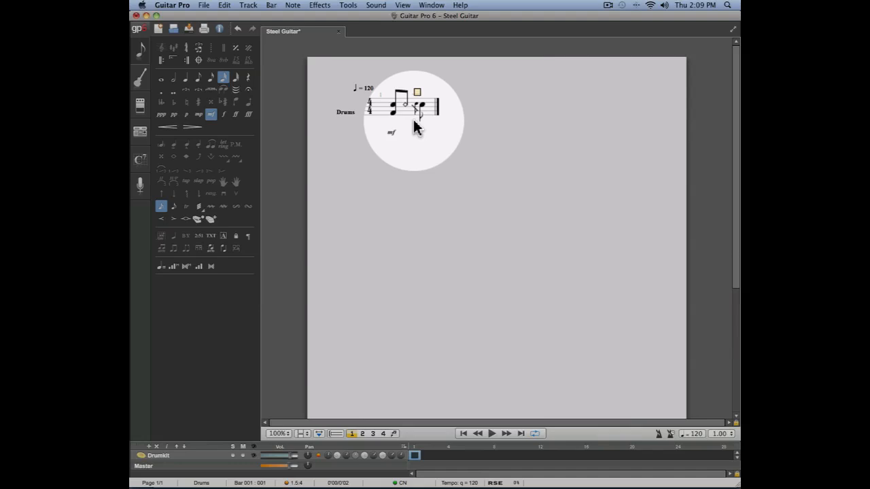
# Play back the finished first Drums bar.
pyautogui.click(492, 433)
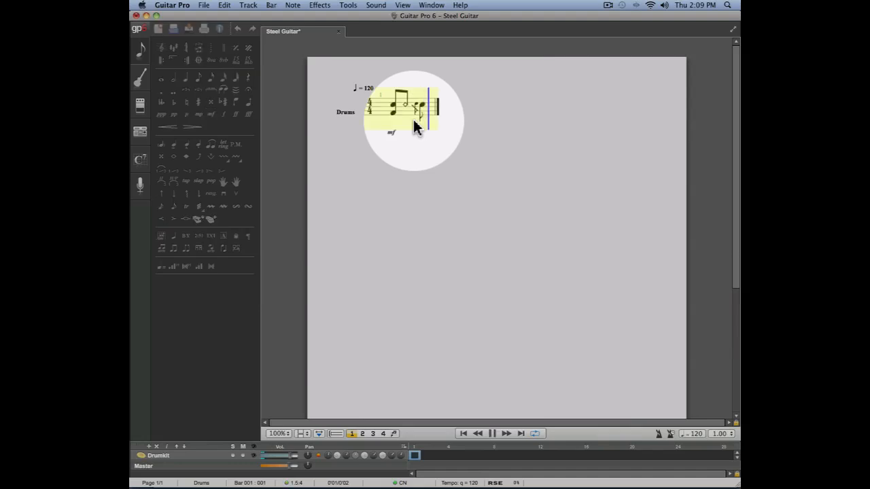